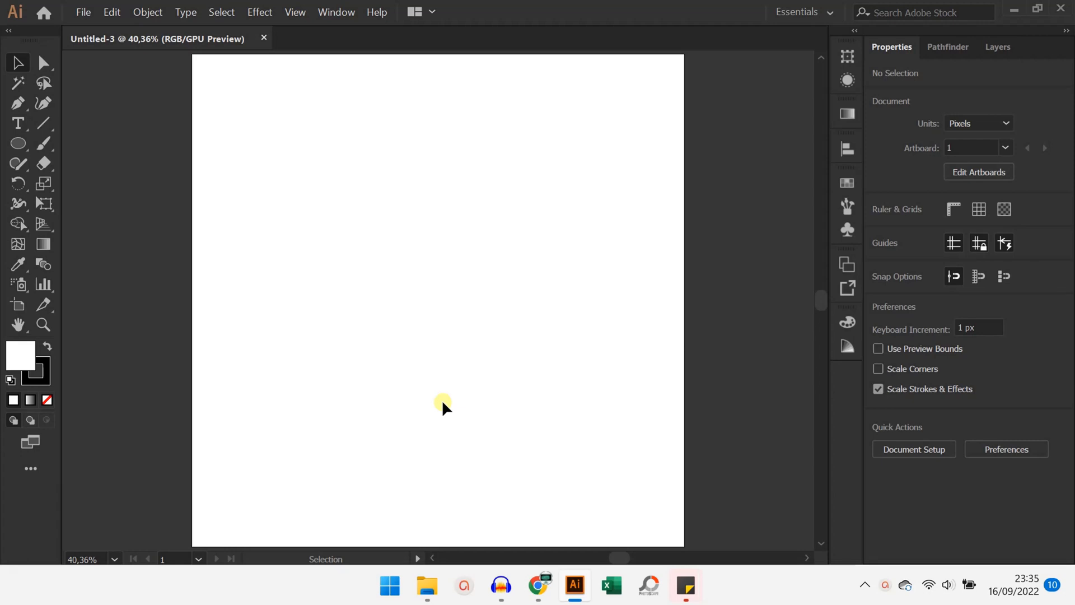
mouse_move(269, 265)
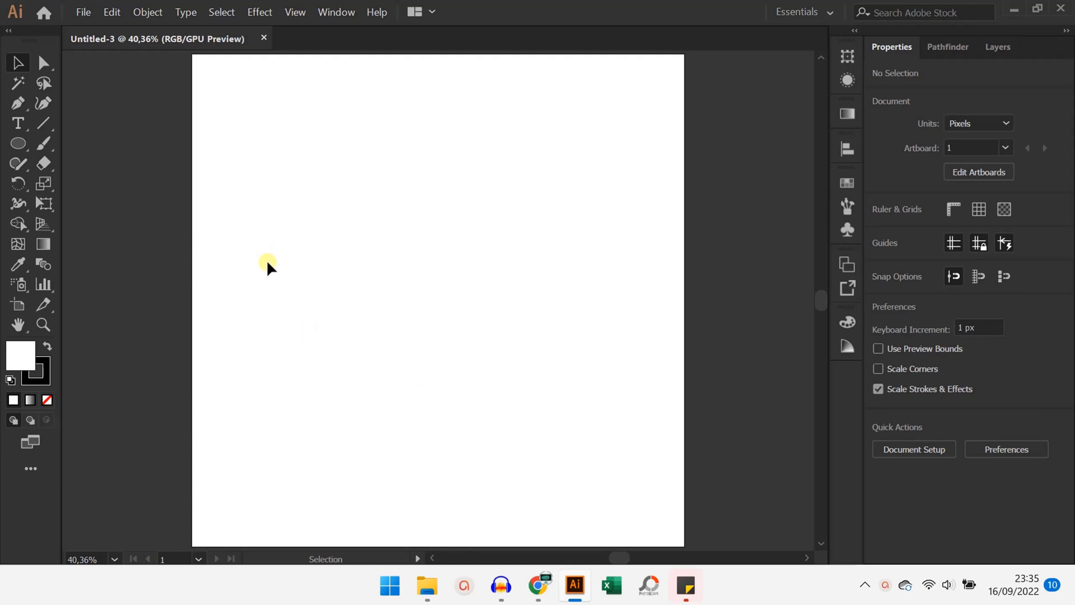
mouse_move(262, 263)
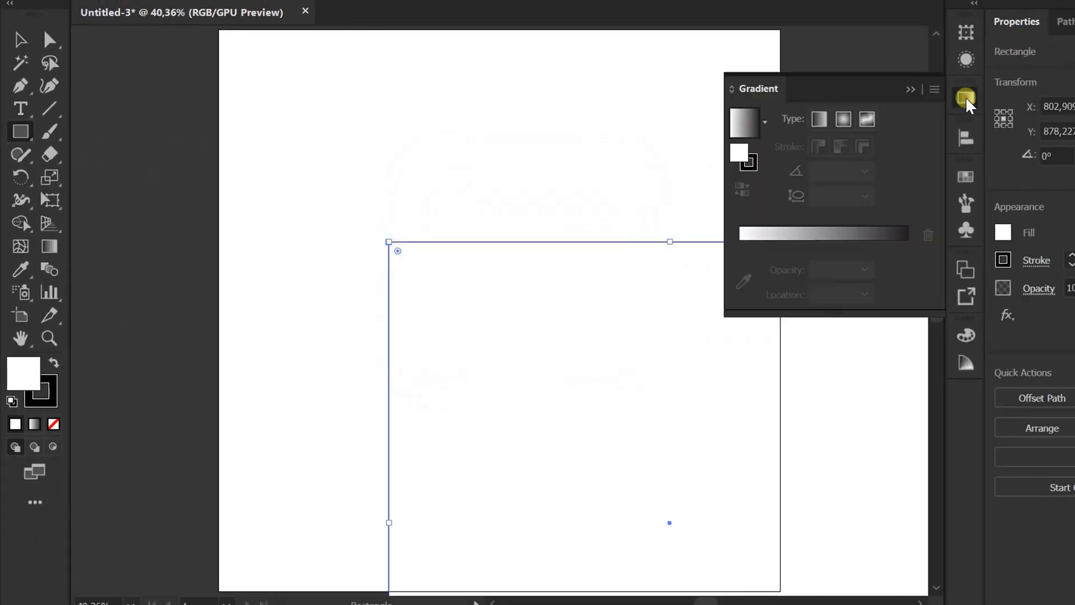
Fill the 500x500 rectangle with a radial gradient, its centre stop set to a navy swatch.
click(964, 99)
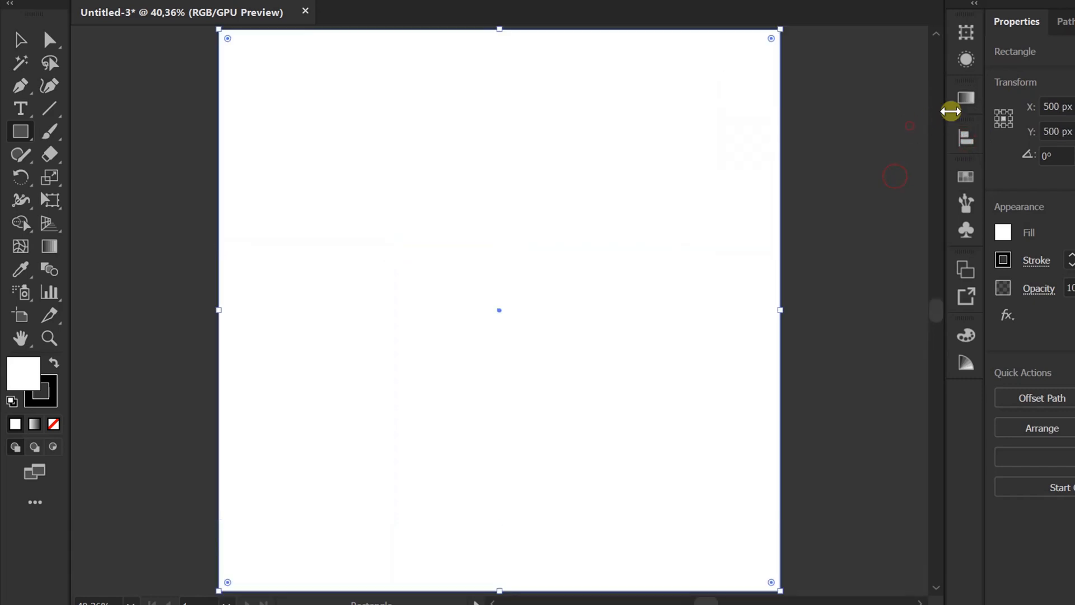
click(966, 98)
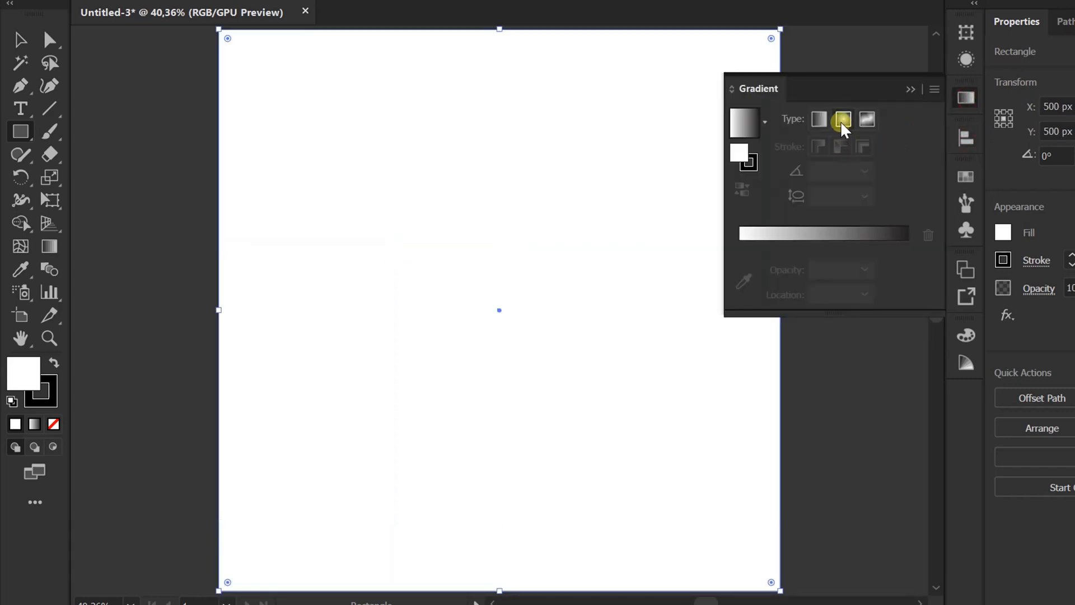
click(842, 119)
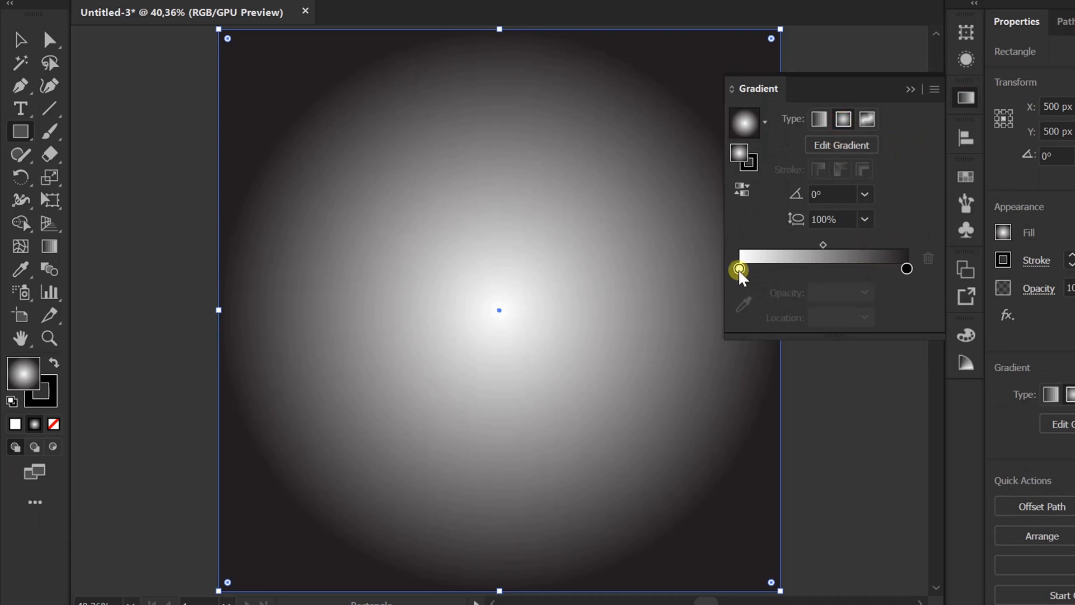
double_click(739, 269)
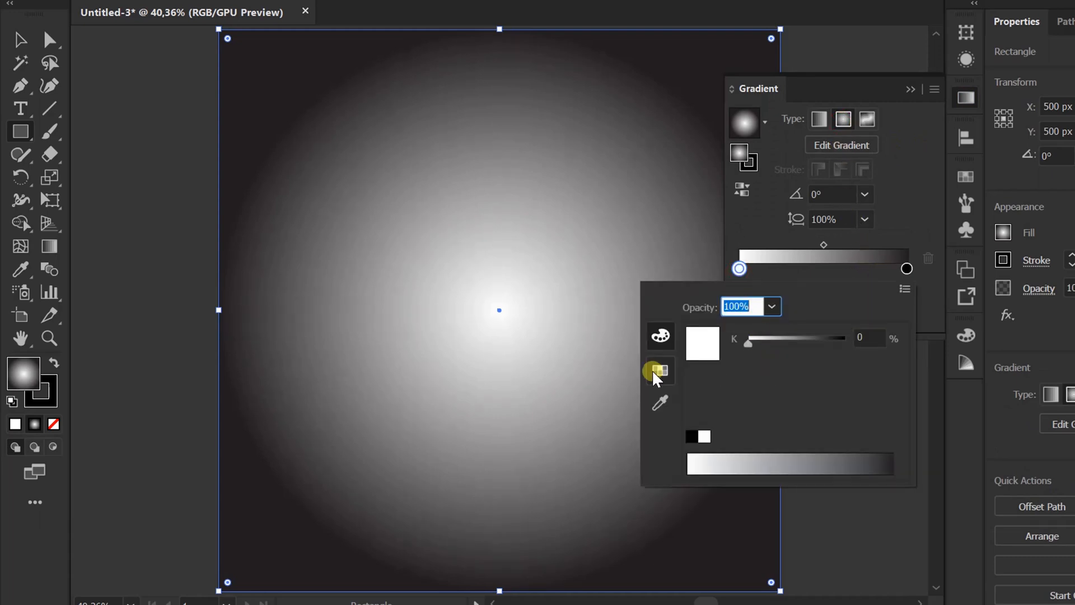
click(661, 369)
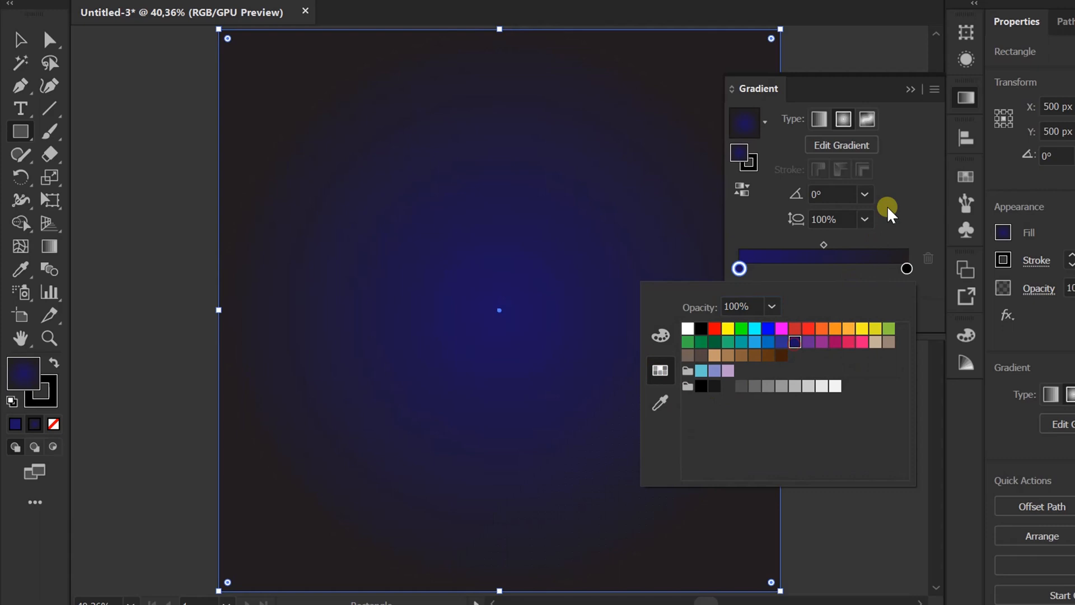
mouse_move(947, 208)
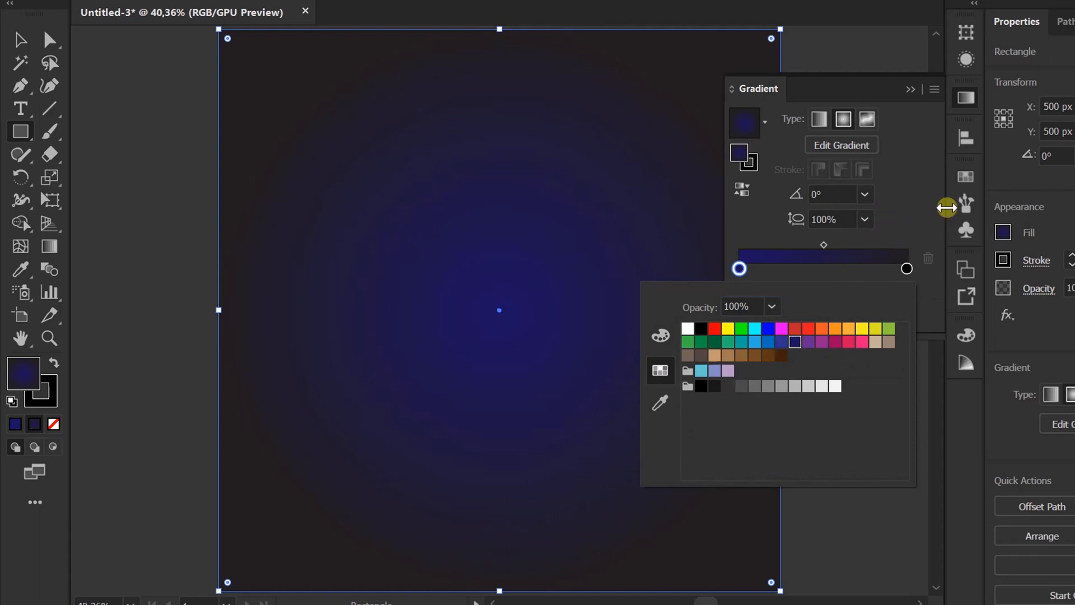
click(908, 269)
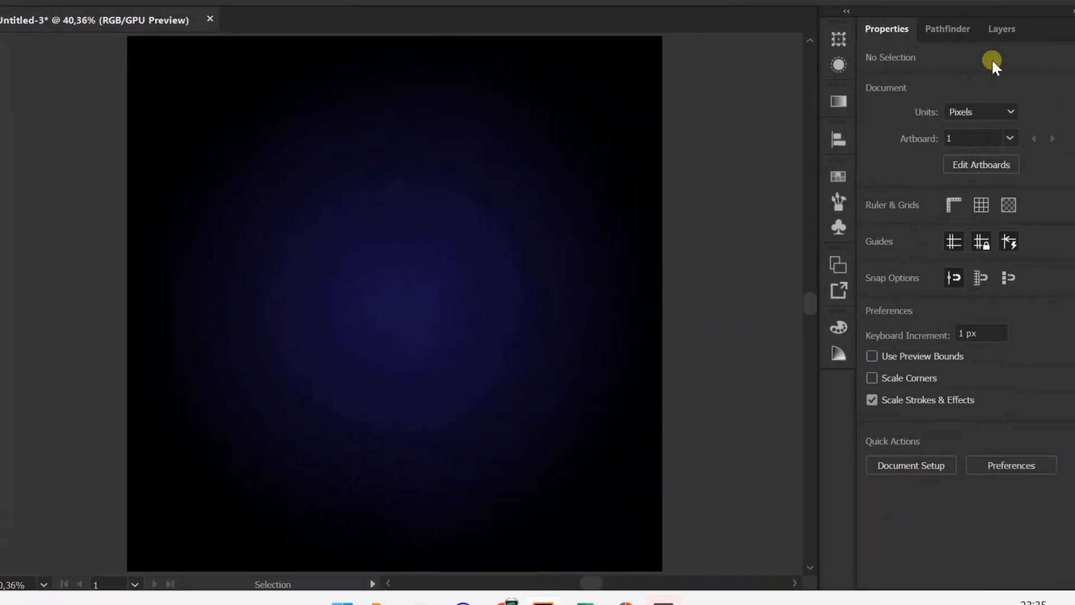
Draw a circle with the Ellipse Tool and fill it with the White, Black gradient preset.
click(1001, 29)
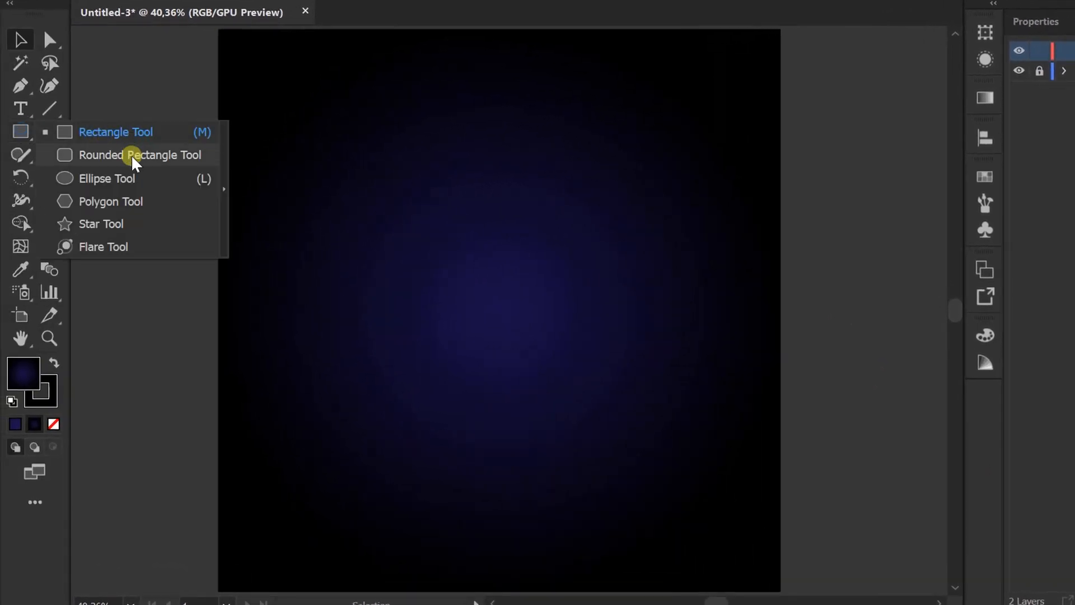
click(107, 178)
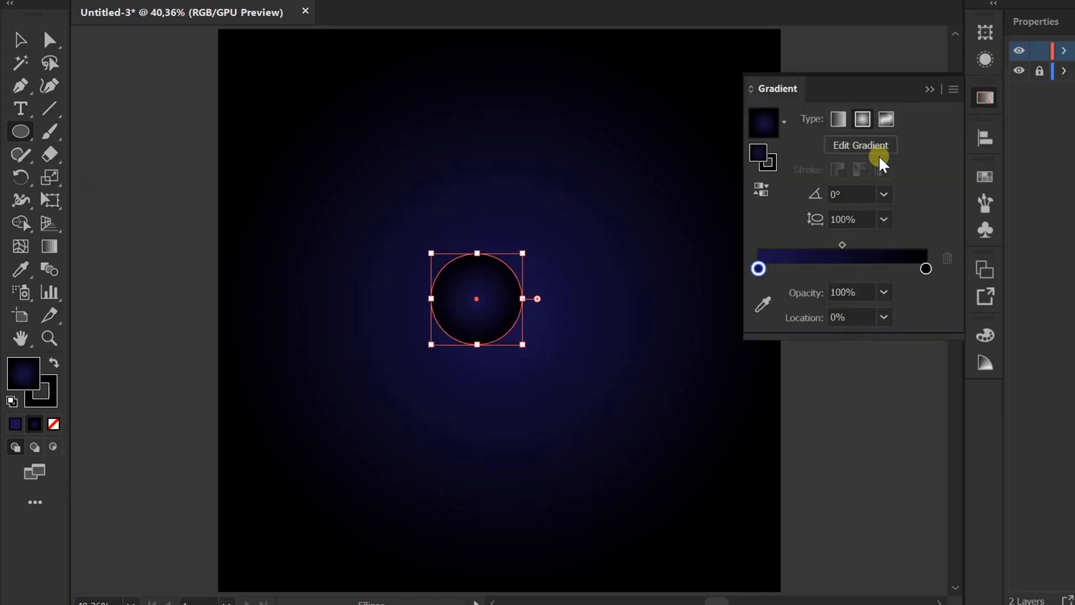
click(782, 119)
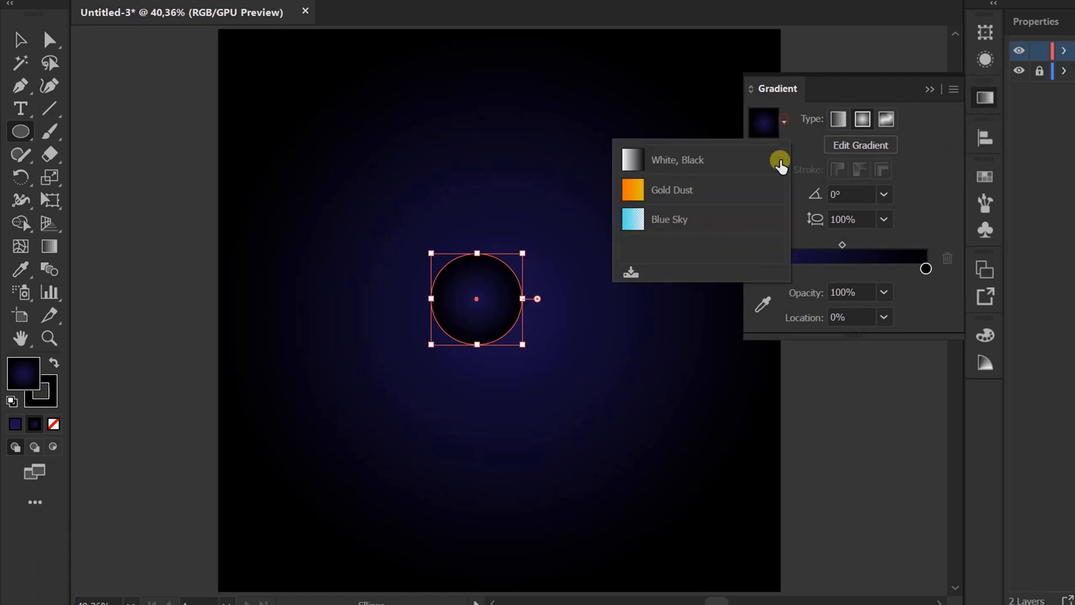
click(677, 159)
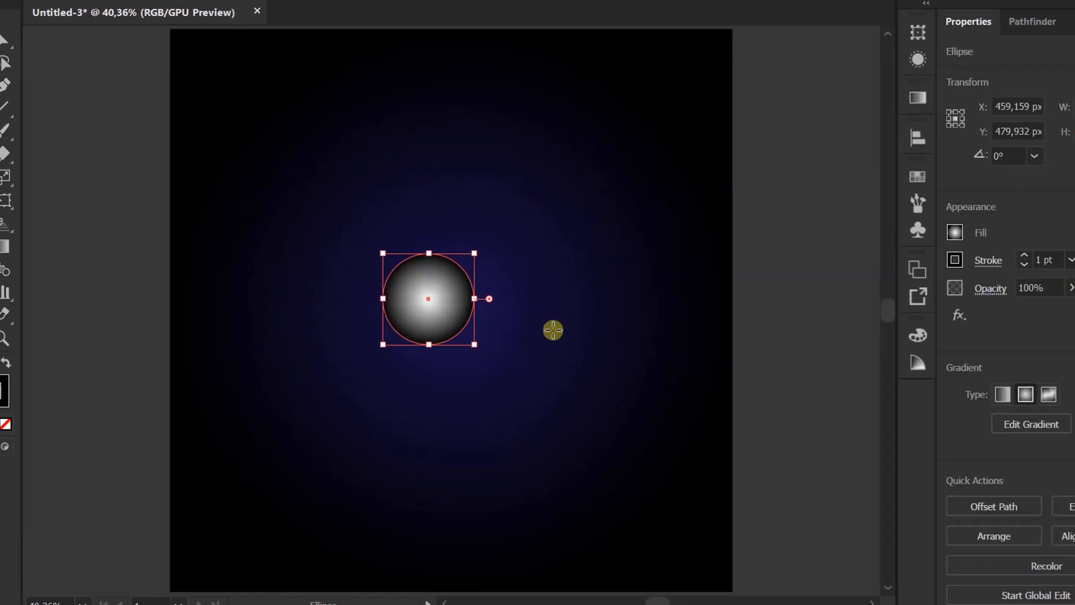
Set the circle's blending mode to Color Dodge so it glows blue-white.
click(991, 288)
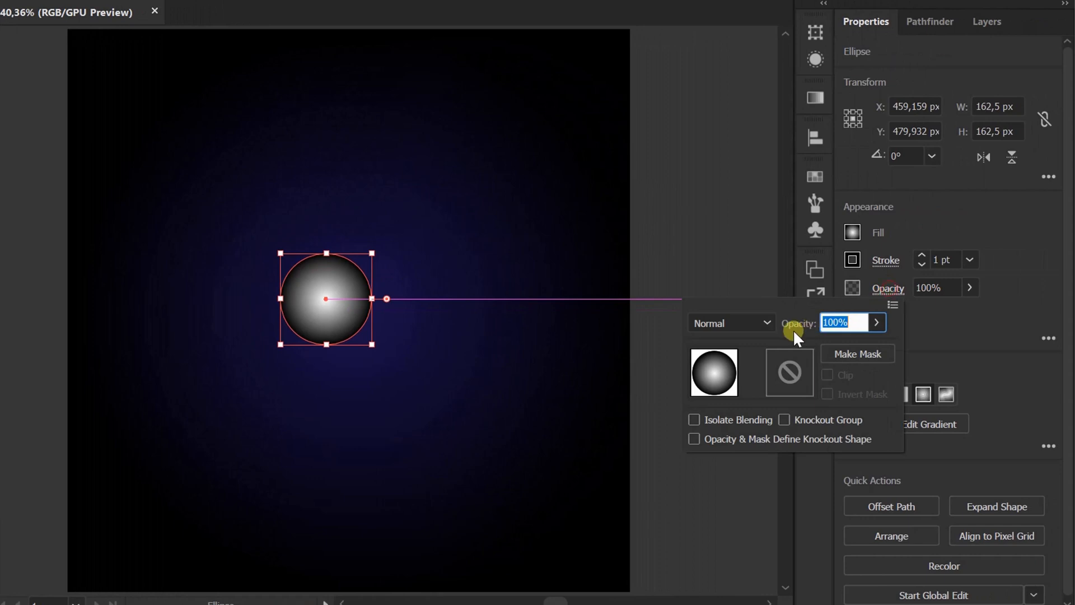
click(733, 322)
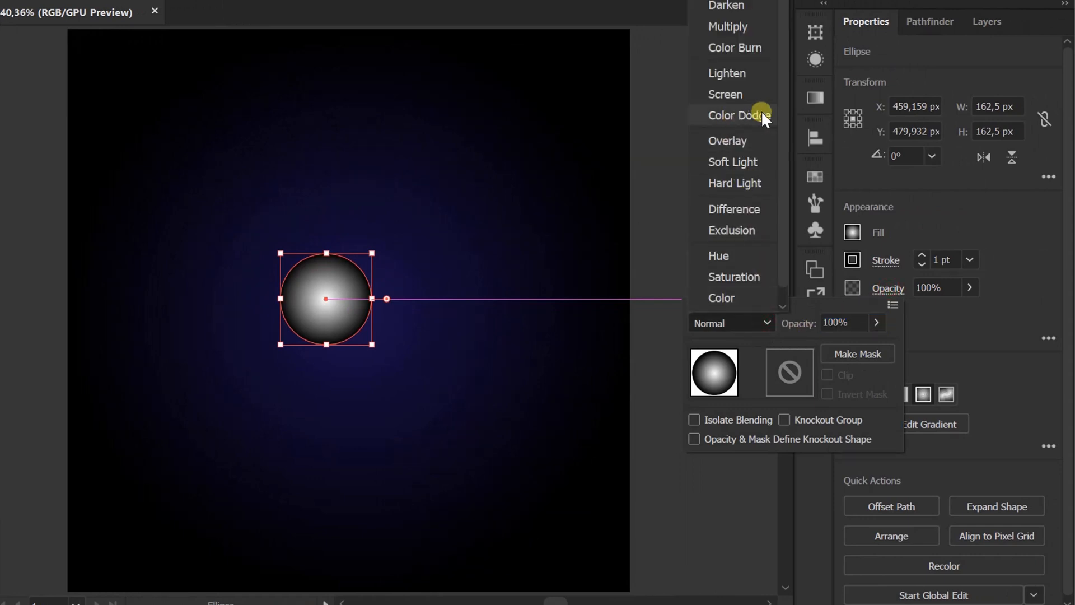
click(740, 116)
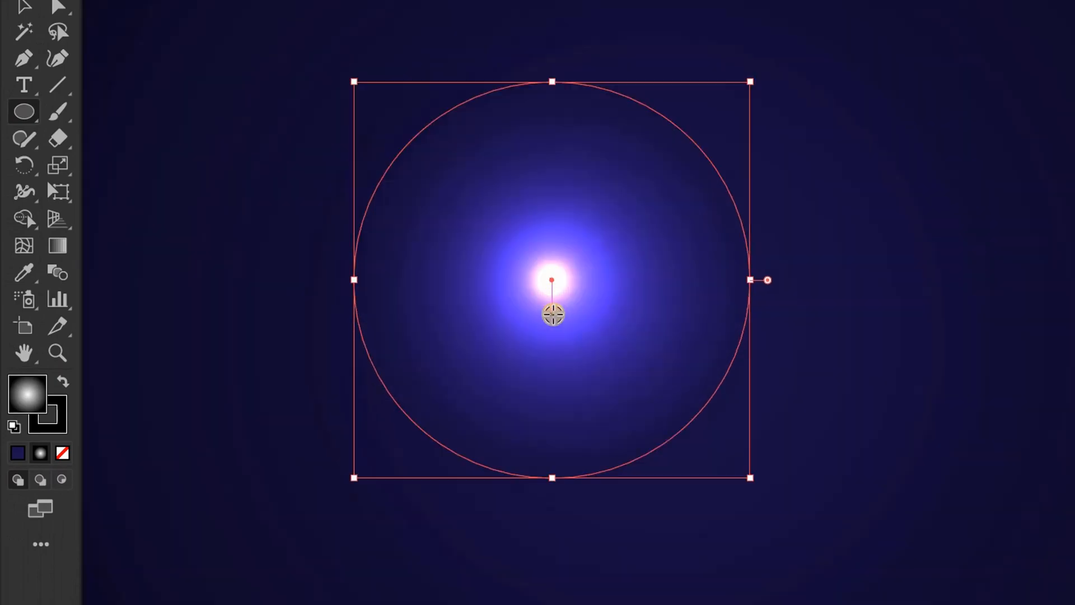
mouse_move(56, 245)
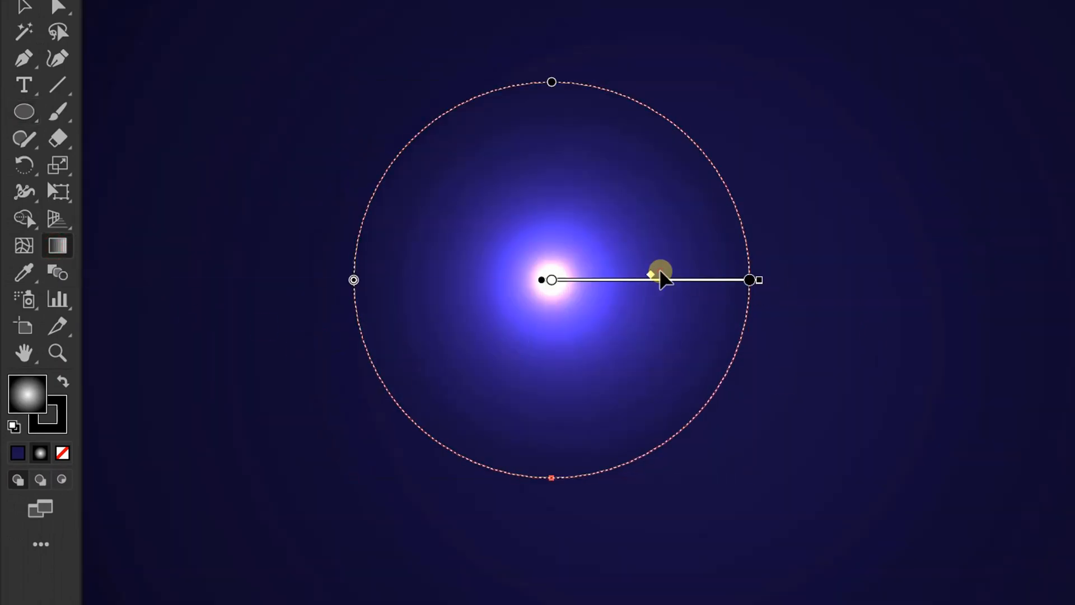
Drag the gradient midpoint on the circle to enlarge its bright white core.
drag(658, 275, 692, 277)
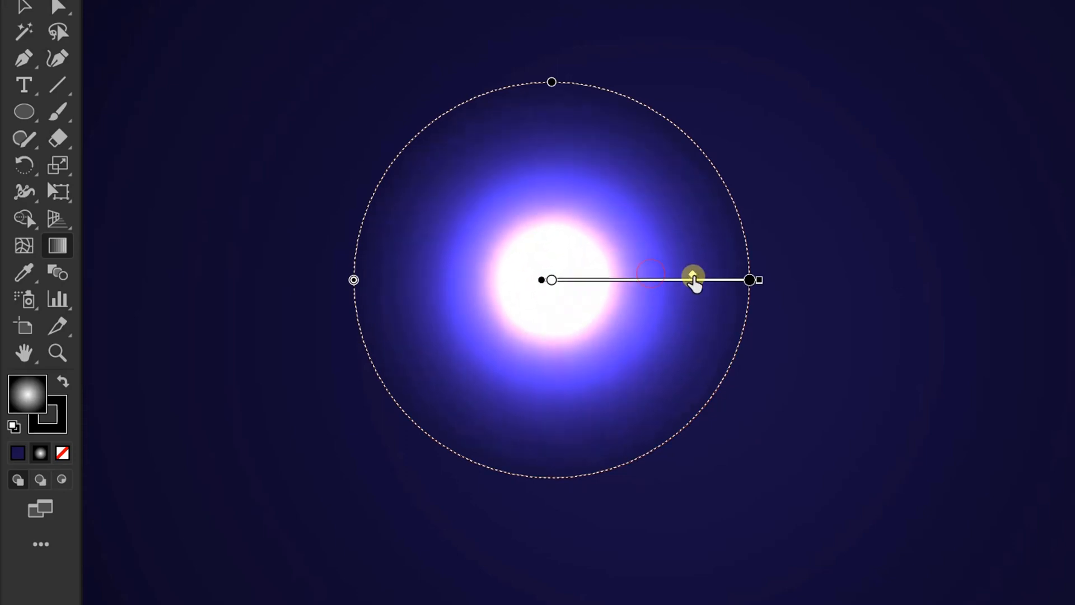
drag(691, 277, 603, 278)
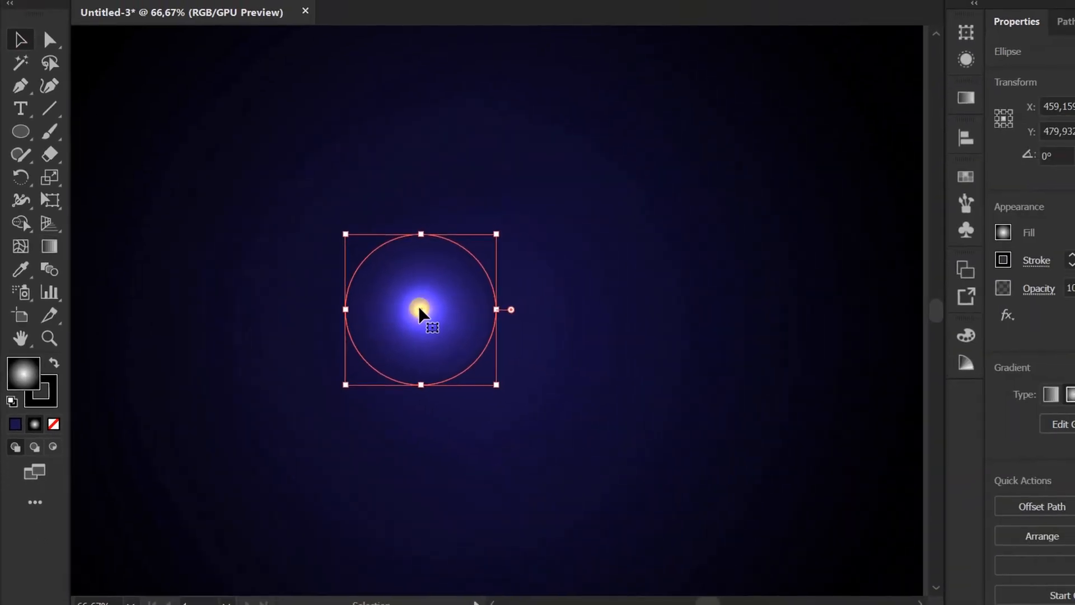
Alt-drag two copies of the glowing circle, then select the Gradient Tool to adjust one.
drag(420, 309, 579, 350)
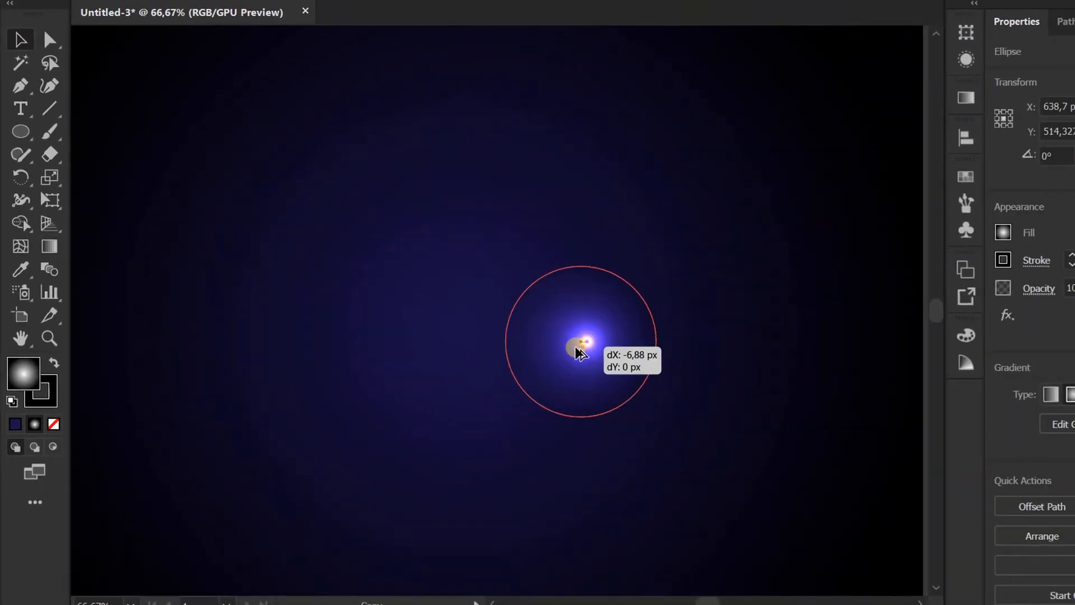
drag(579, 346, 444, 400)
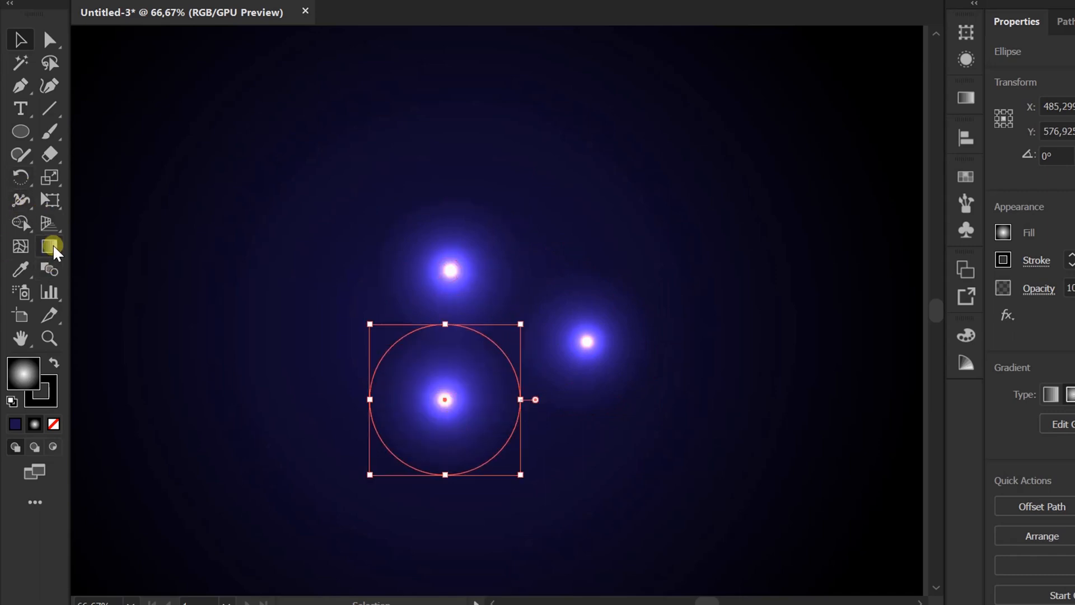
click(49, 247)
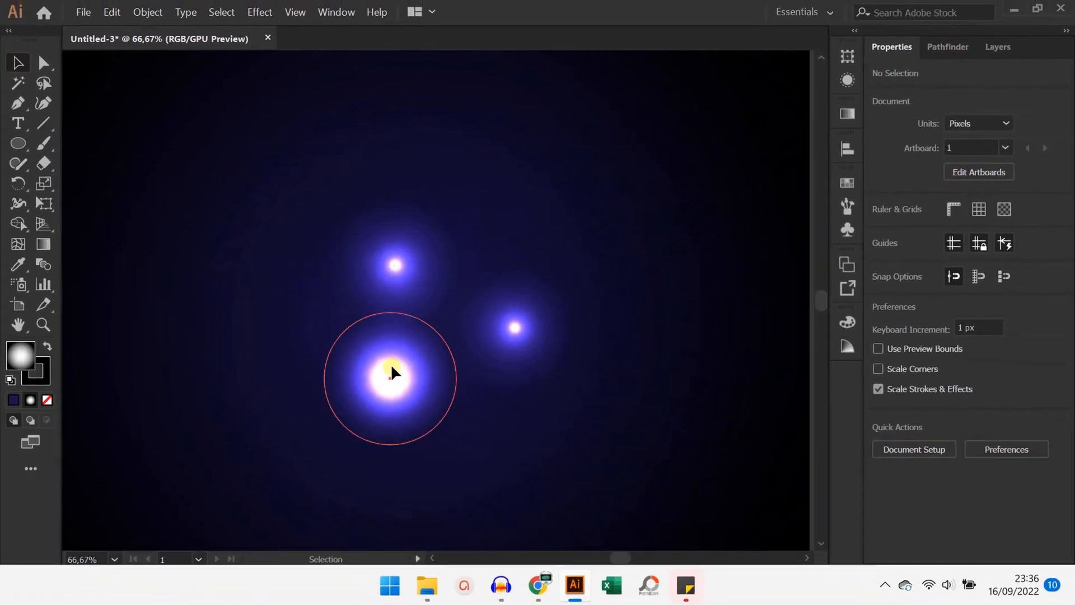
Move the large glow up-right, Alt-drag a fourth copy above it, and deselect.
drag(391, 374, 434, 337)
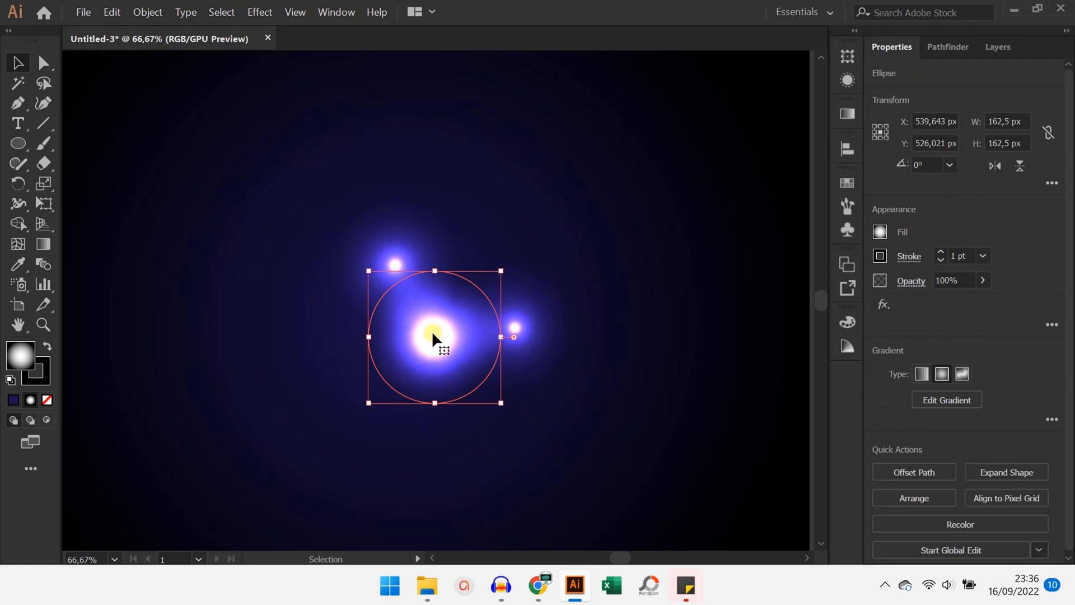
drag(433, 337, 491, 235)
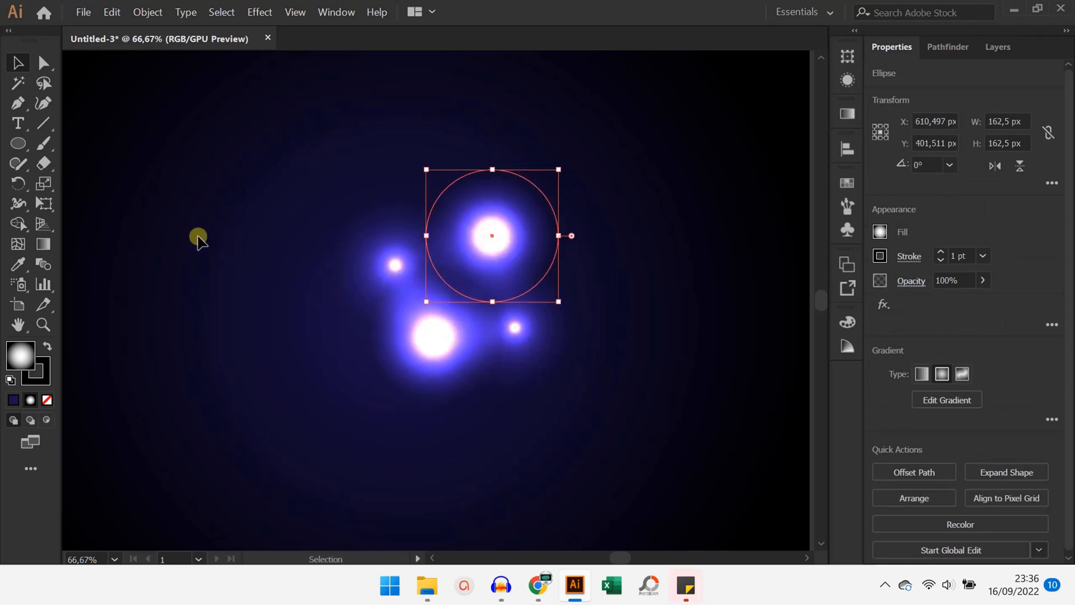
click(497, 411)
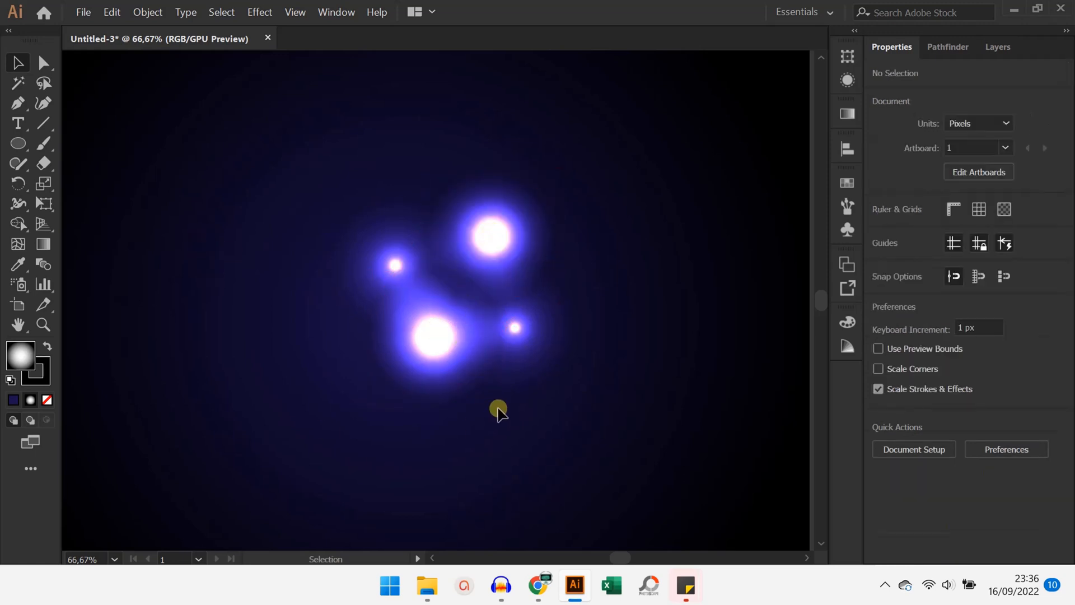